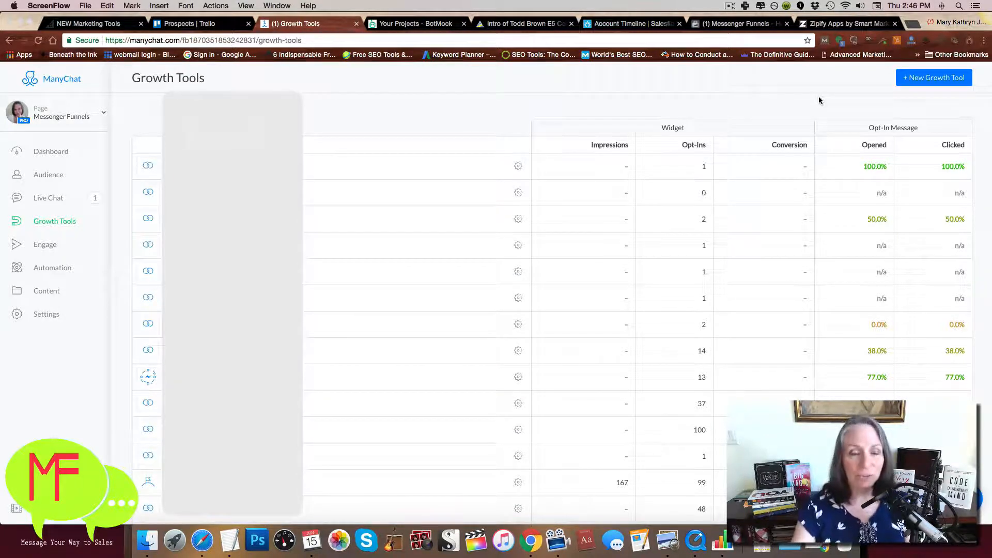
mouse_move(383, 365)
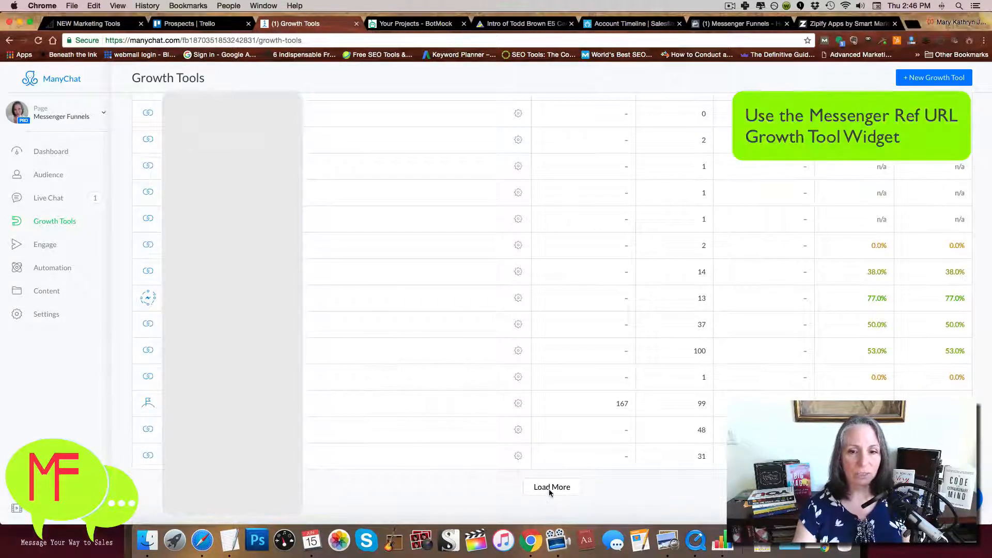
Load the remaining growth tools and scroll through the full list of Messenger ref URL widgets.
click(552, 486)
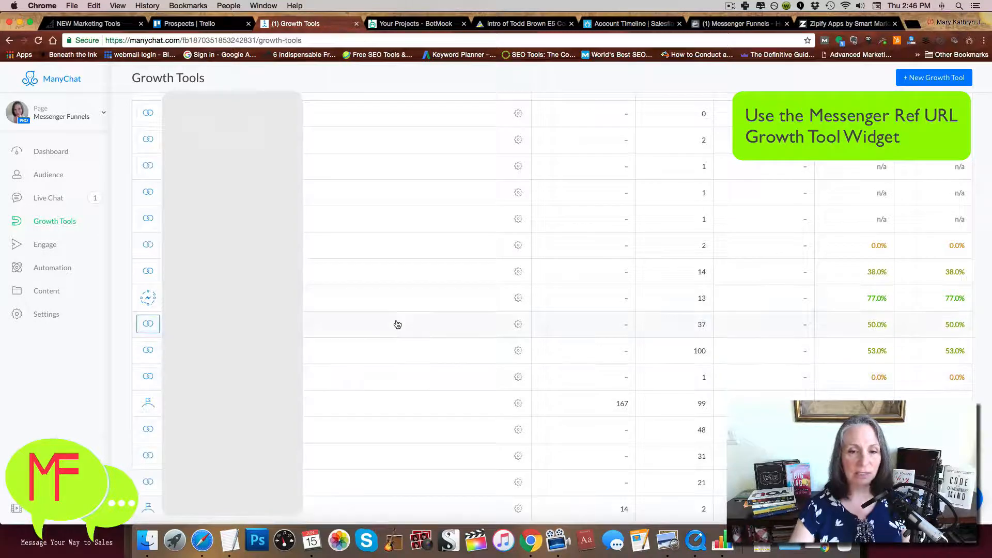
scroll(up, 3)
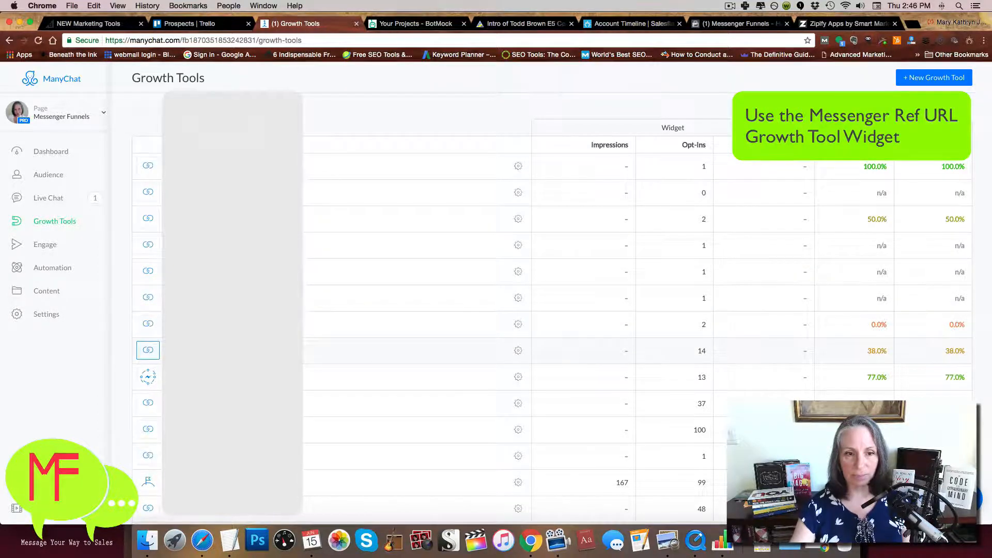
scroll(down, 3)
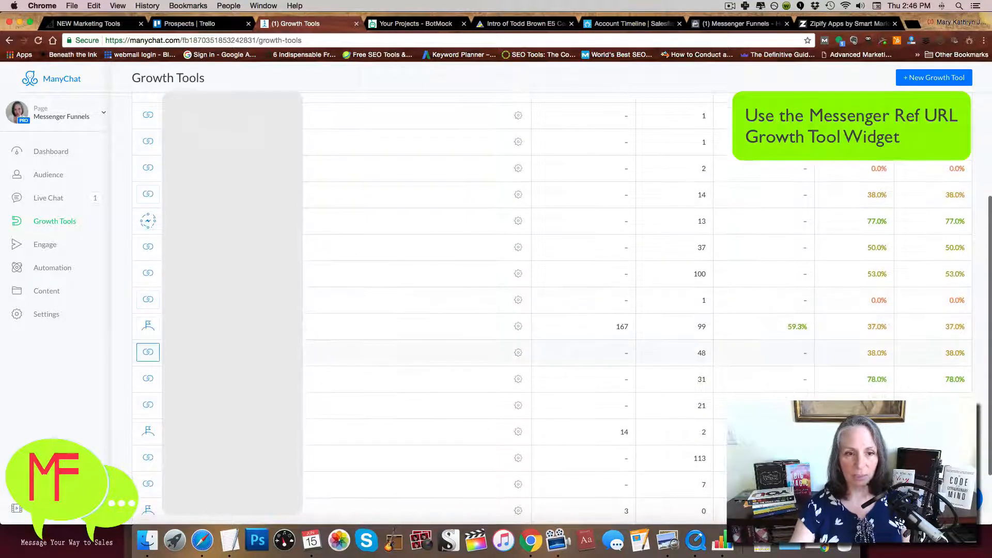
scroll(down, 3)
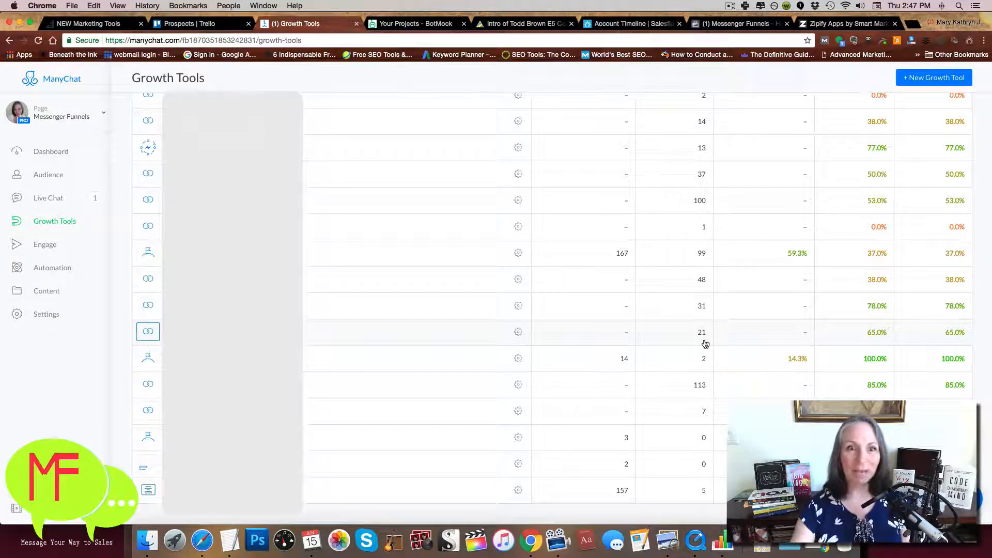
scroll(up, 3)
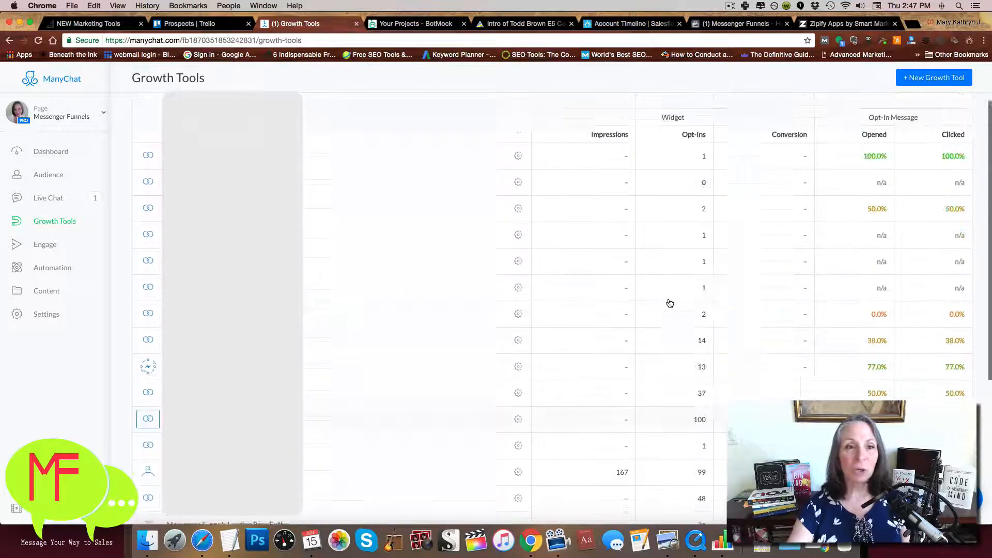
Scroll the Growth Tools list toward the existing Messenger Ref URL tool to open.
scroll(down, 3)
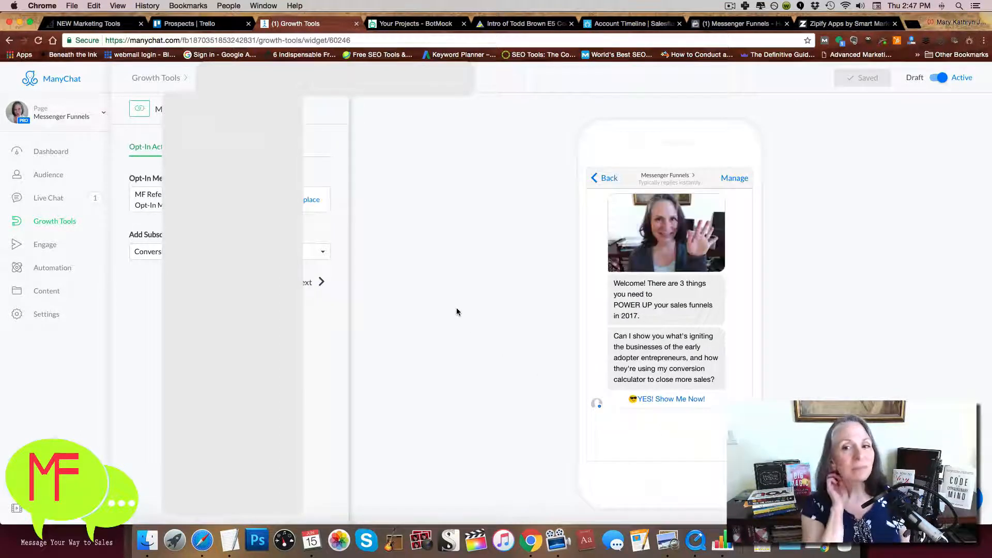
mouse_move(486, 323)
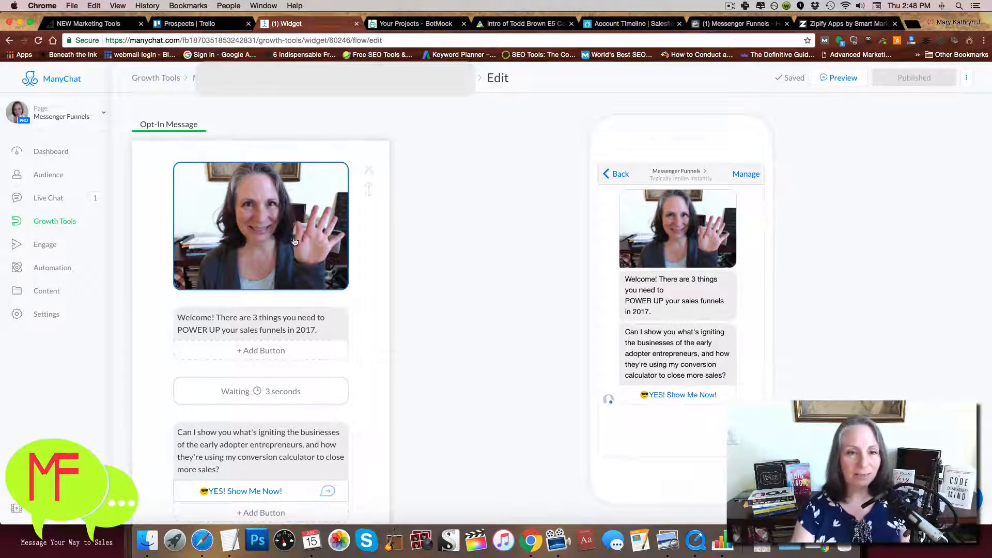
Set the 3-second delay after the welcome message to show a typing indicator.
click(261, 324)
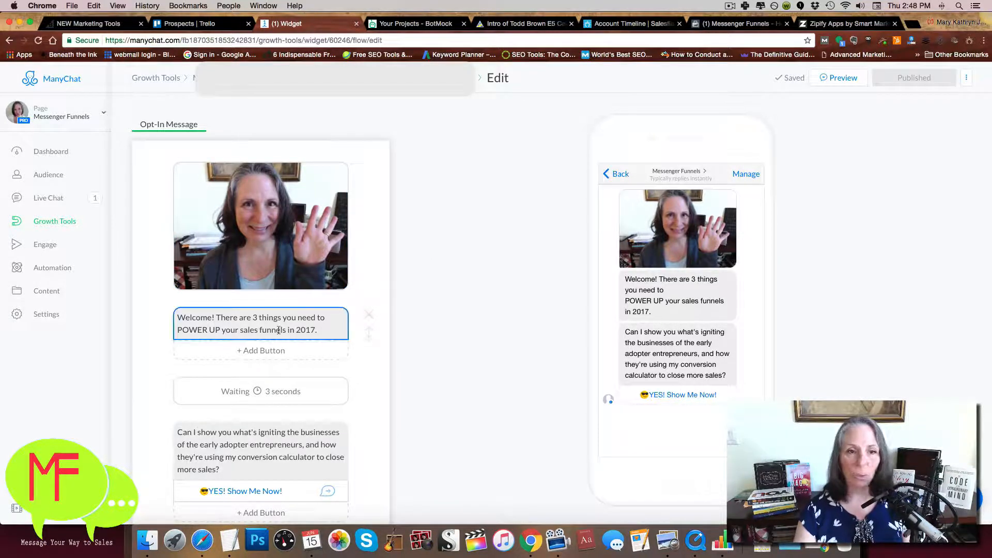
scroll(down, 3)
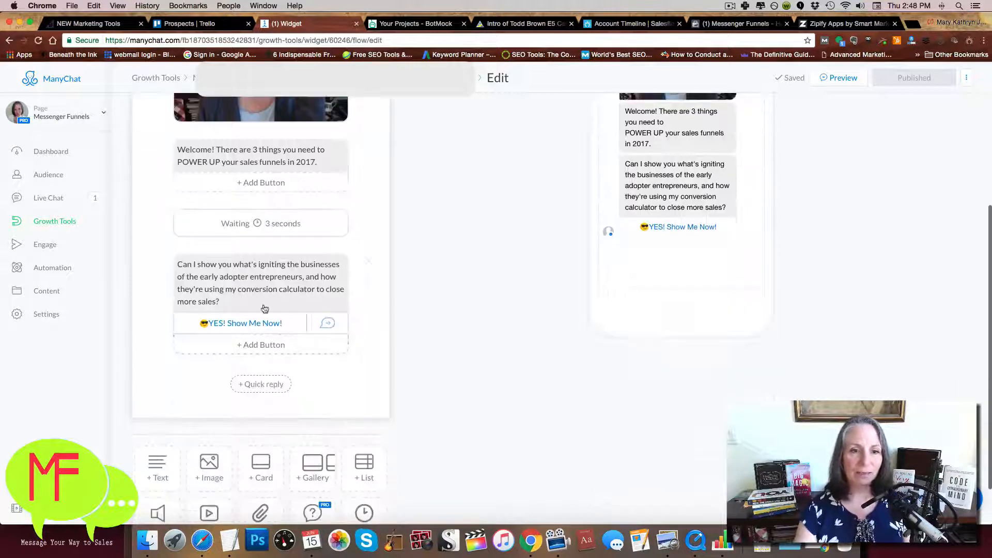
click(260, 223)
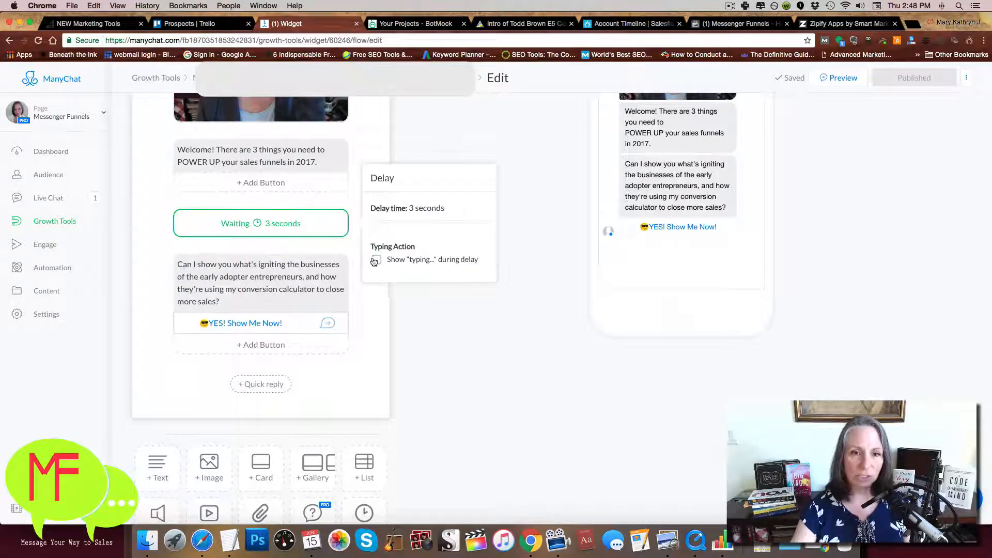
click(376, 260)
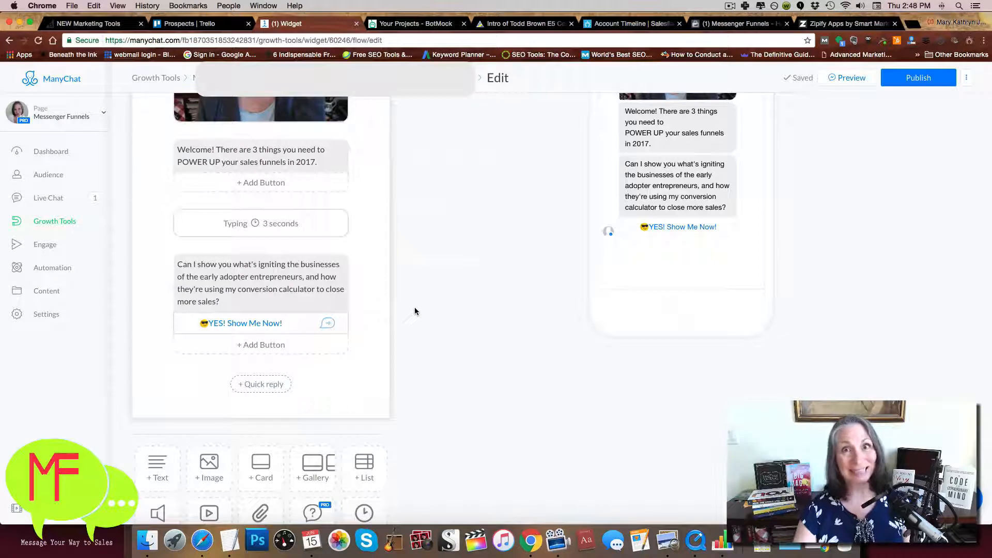
Review the 'YES! Show Me Now!' button's thumbs-up reply message and publish the flow.
click(261, 282)
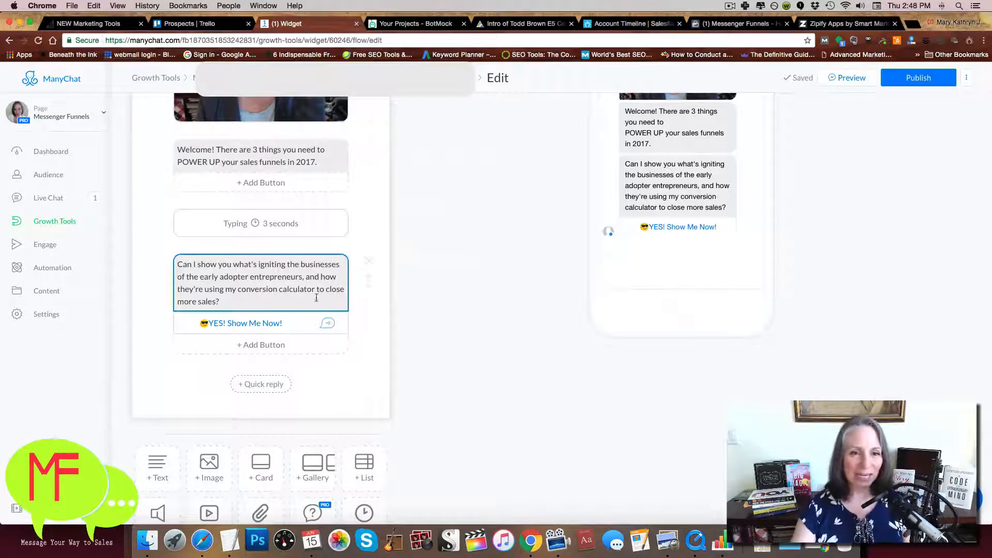
click(240, 323)
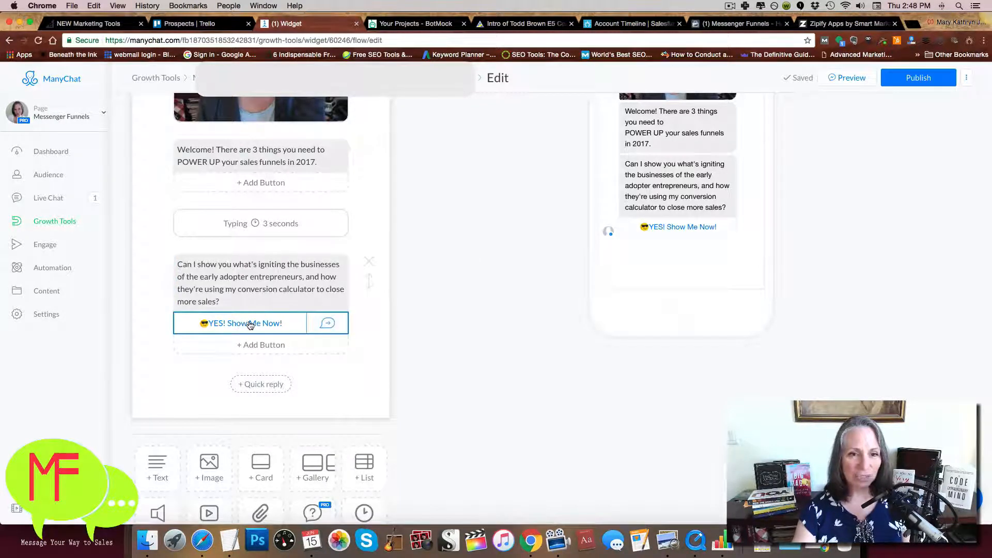
click(243, 322)
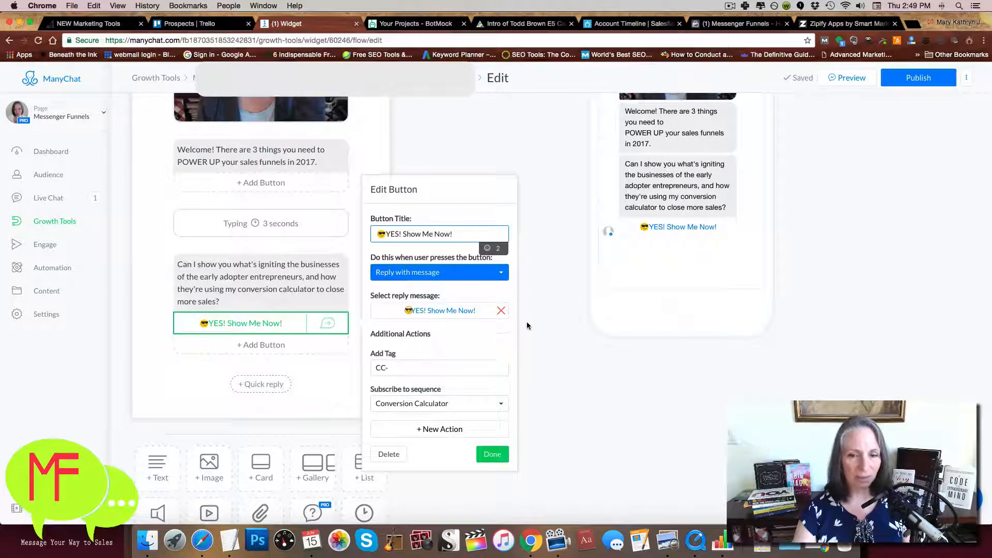
click(492, 454)
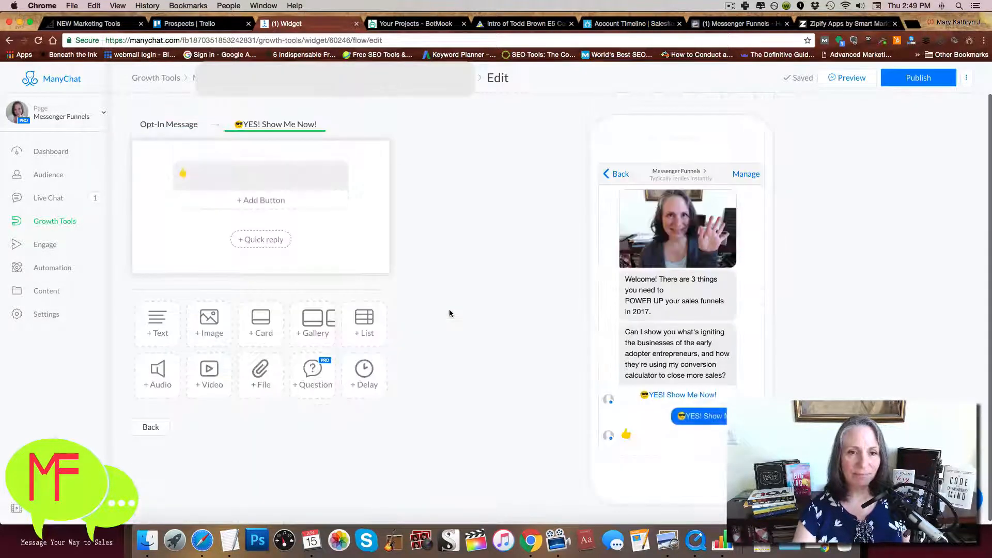
click(259, 173)
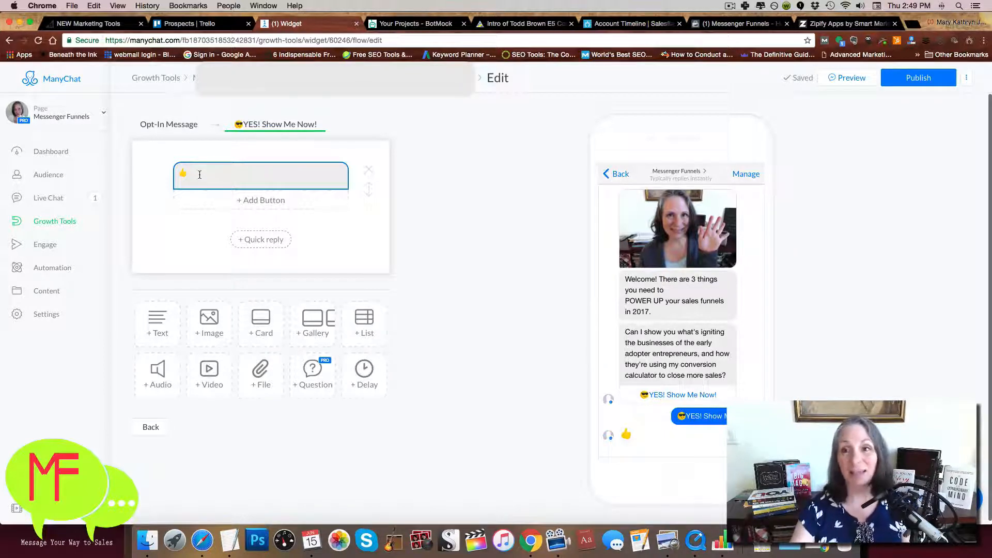
click(918, 78)
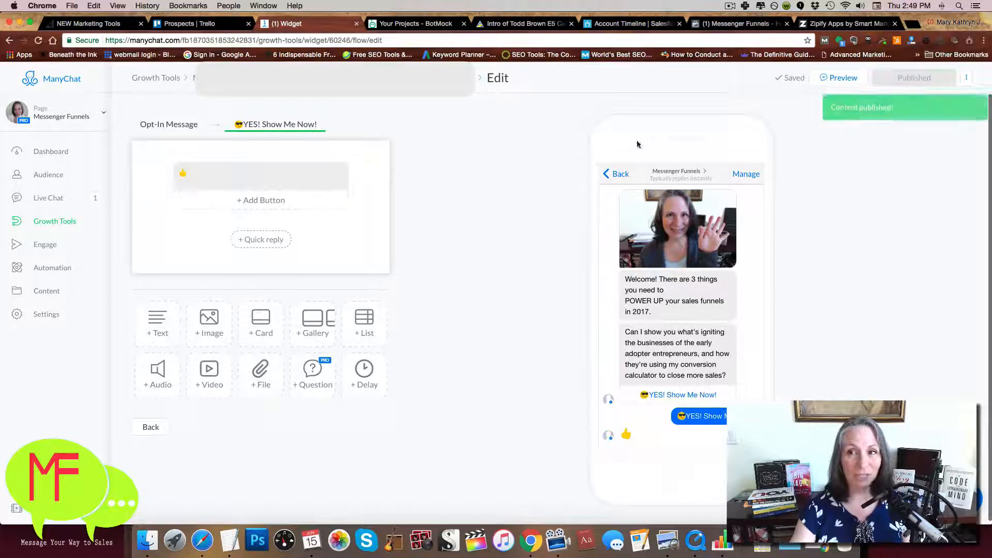
mouse_move(156, 78)
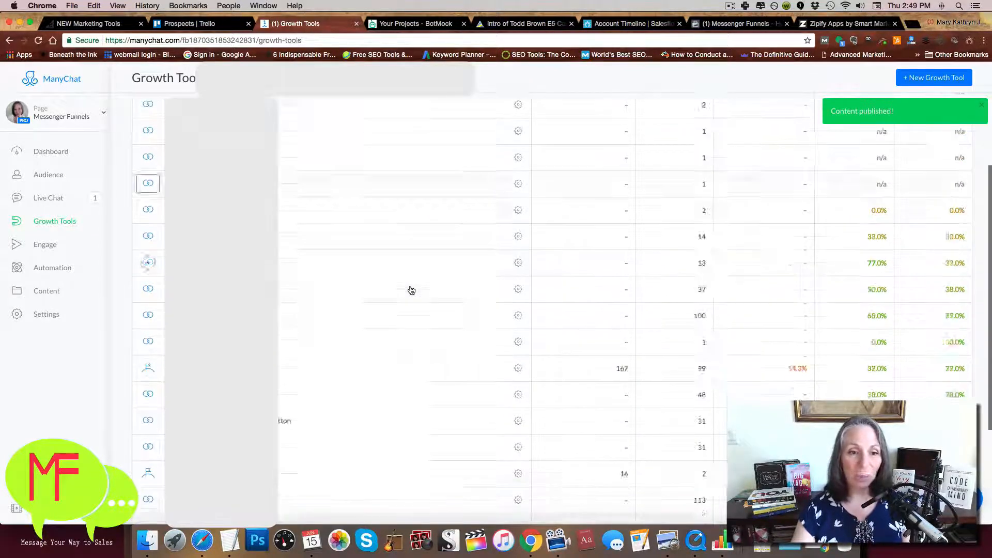
Duplicate the Messenger referral growth tool from its gear options and open the copy.
scroll(down, 3)
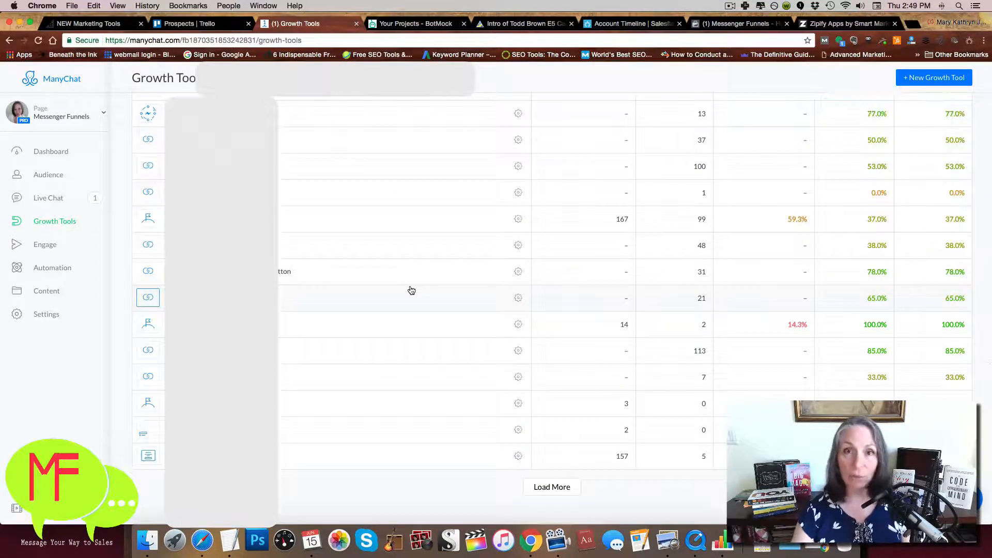
mouse_move(397, 290)
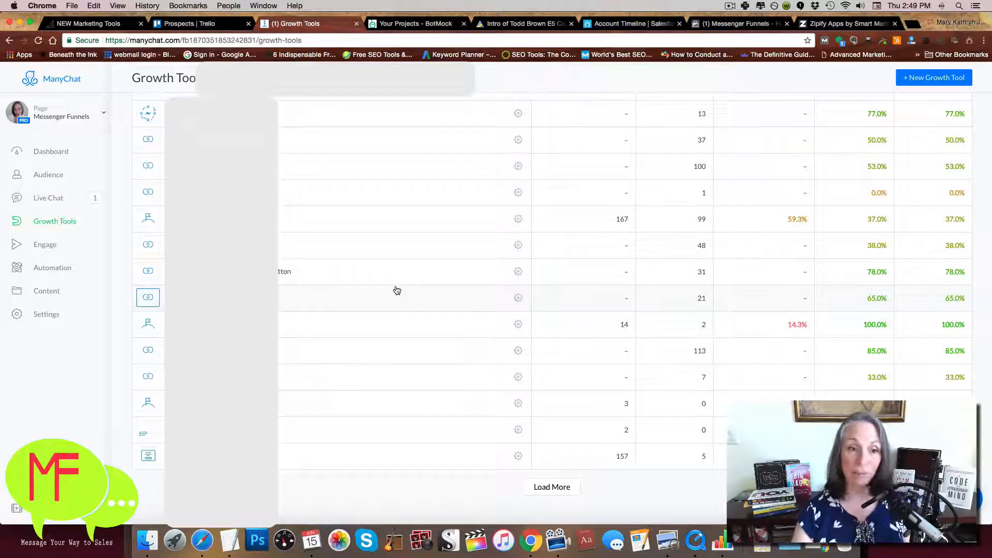
mouse_move(437, 310)
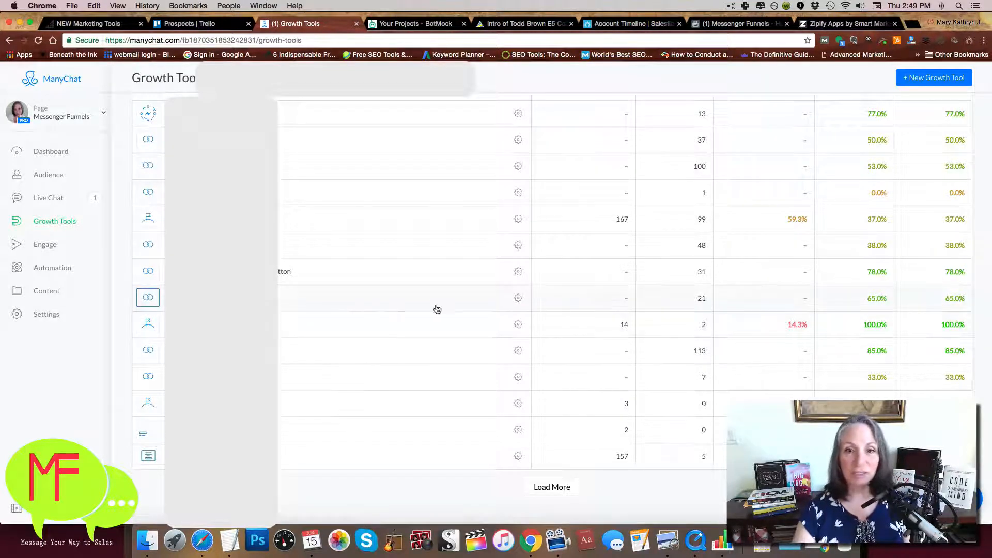
click(518, 297)
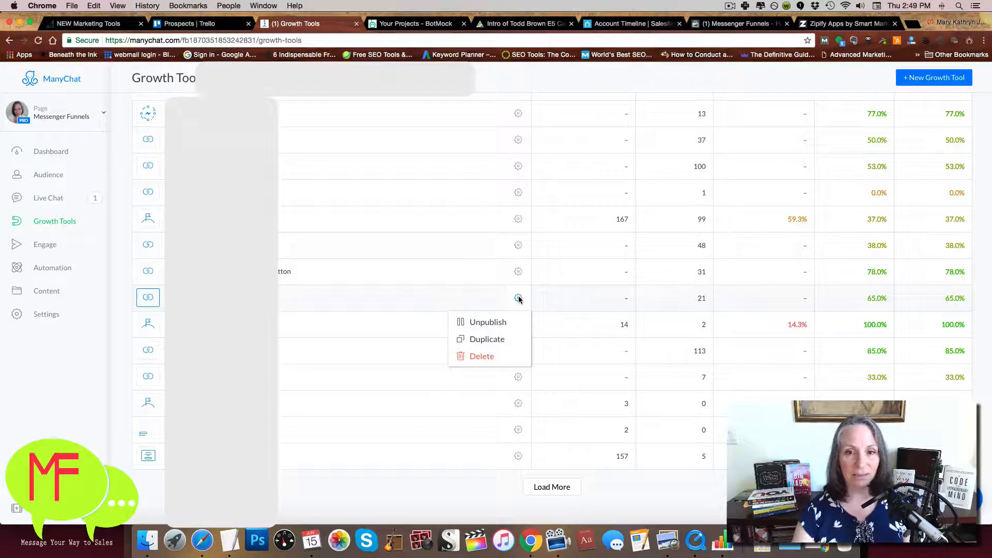
mouse_move(504, 316)
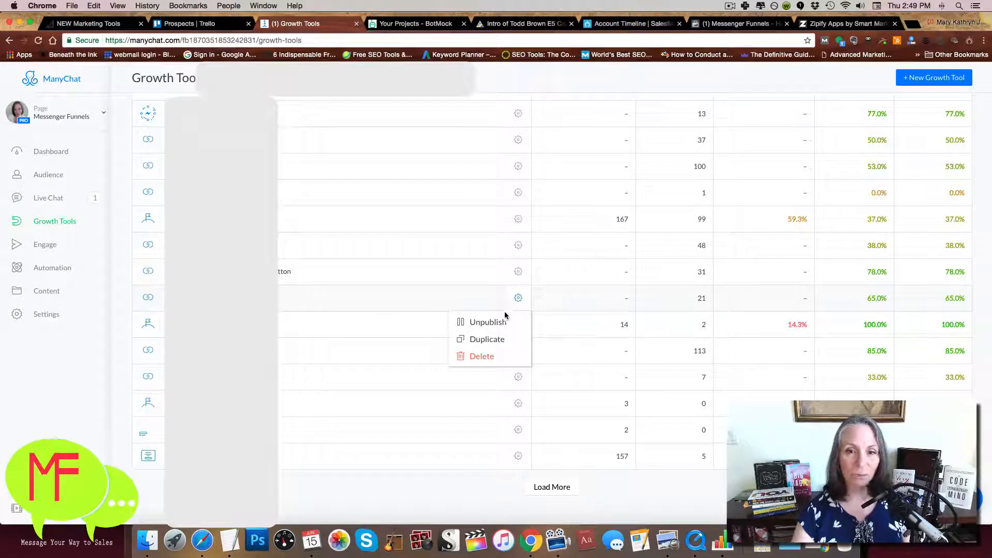
scroll(up, 3)
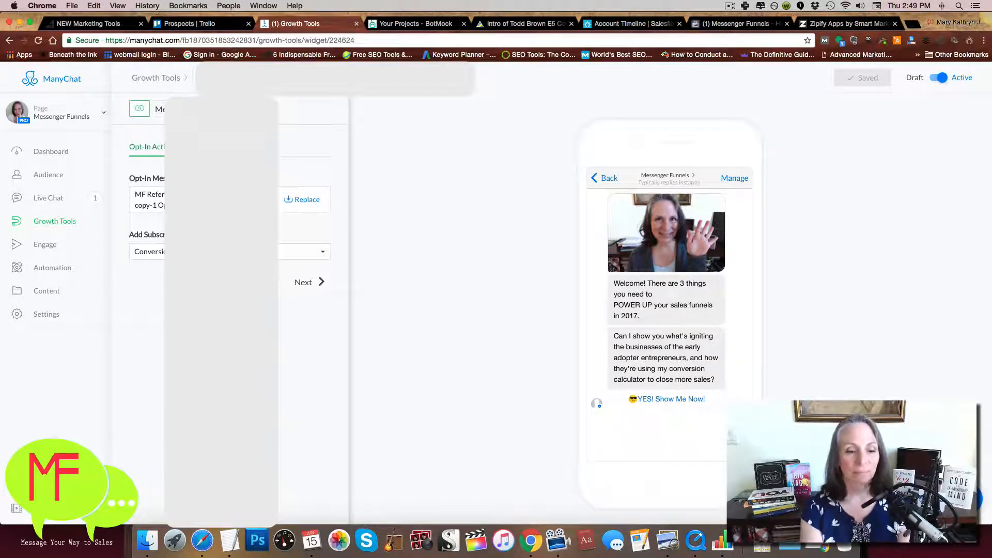
Save the duplicated tool and copy its Messenger ref URL to the clipboard.
click(862, 77)
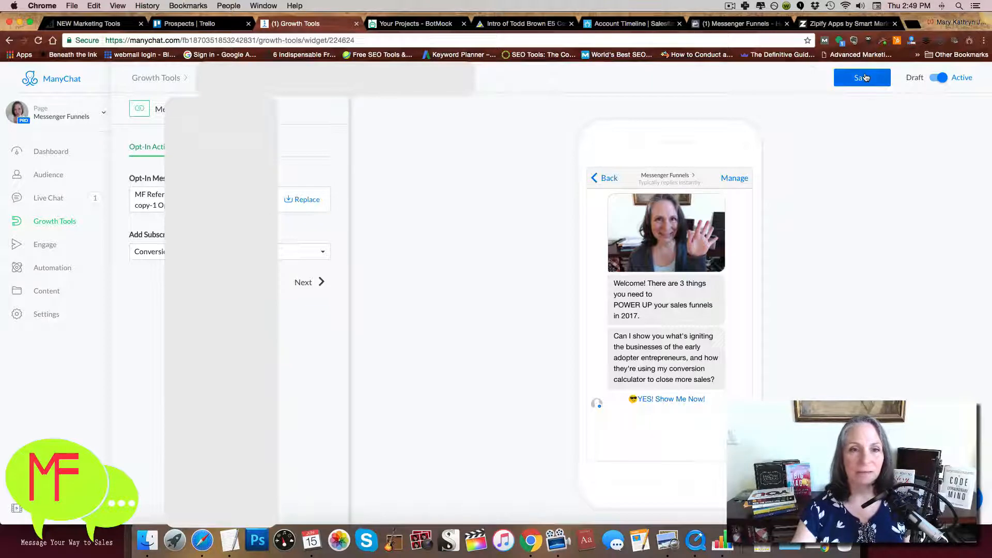
click(862, 78)
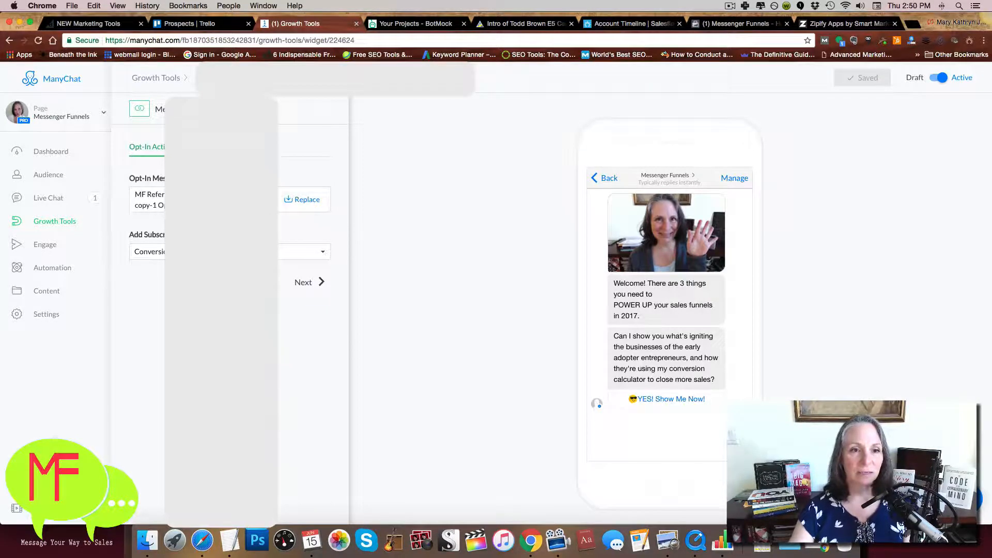
click(303, 281)
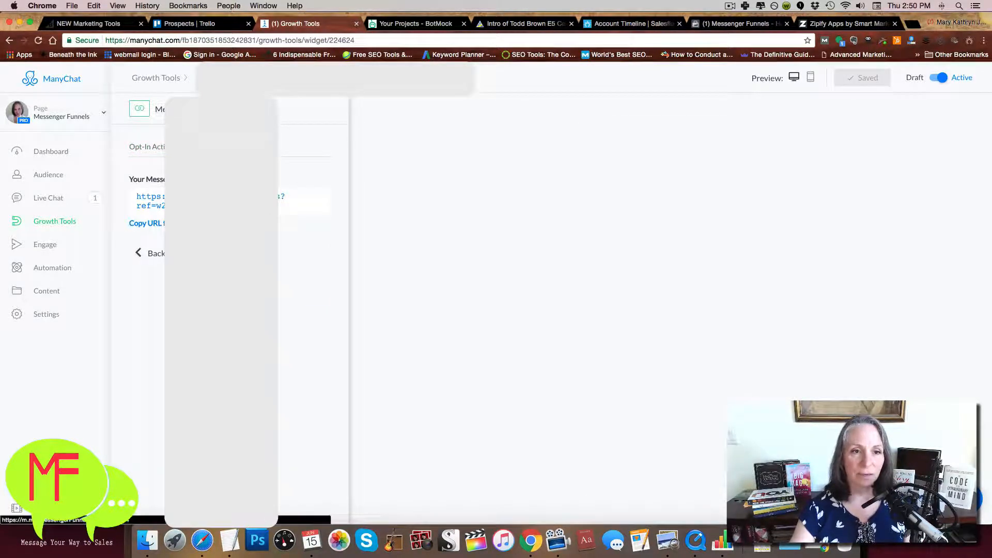
click(146, 223)
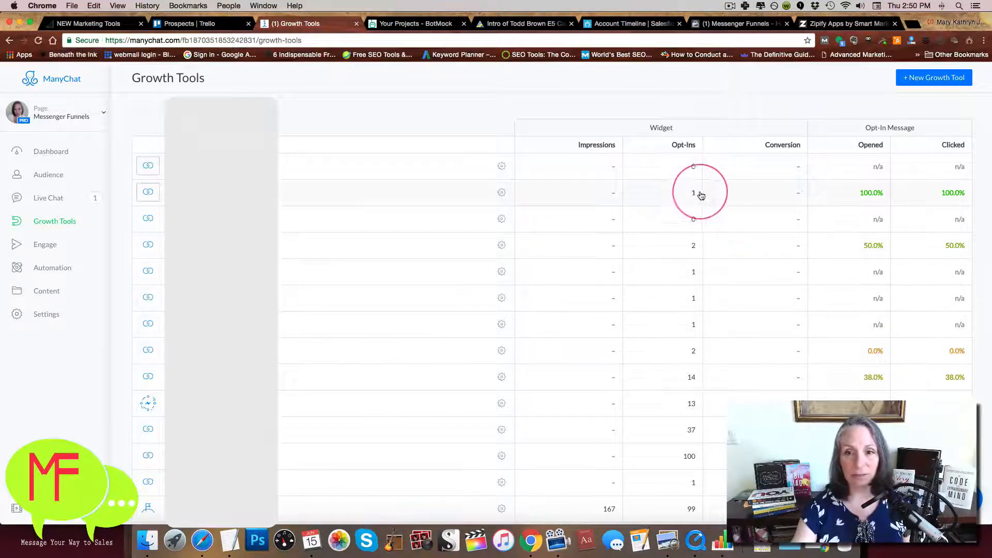
mouse_move(704, 221)
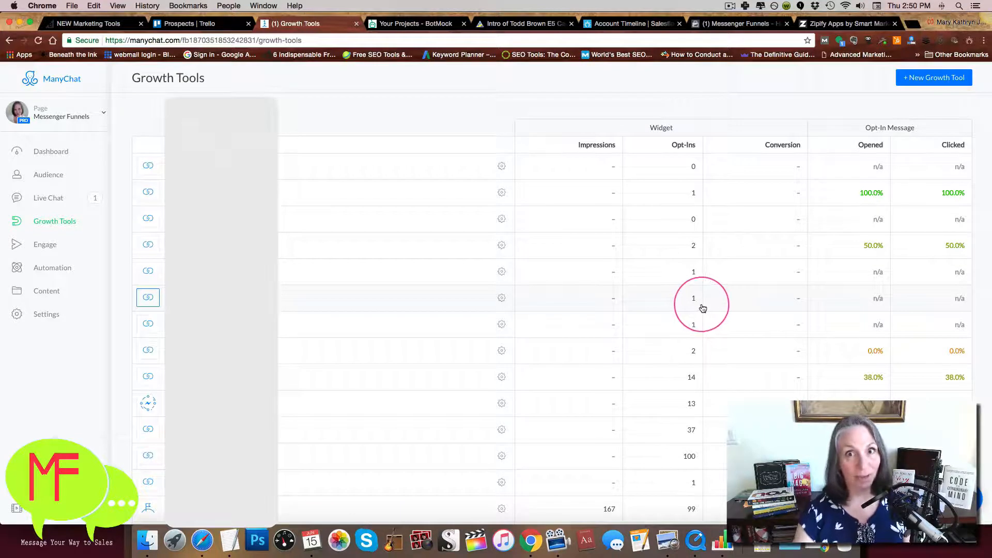
mouse_move(696, 328)
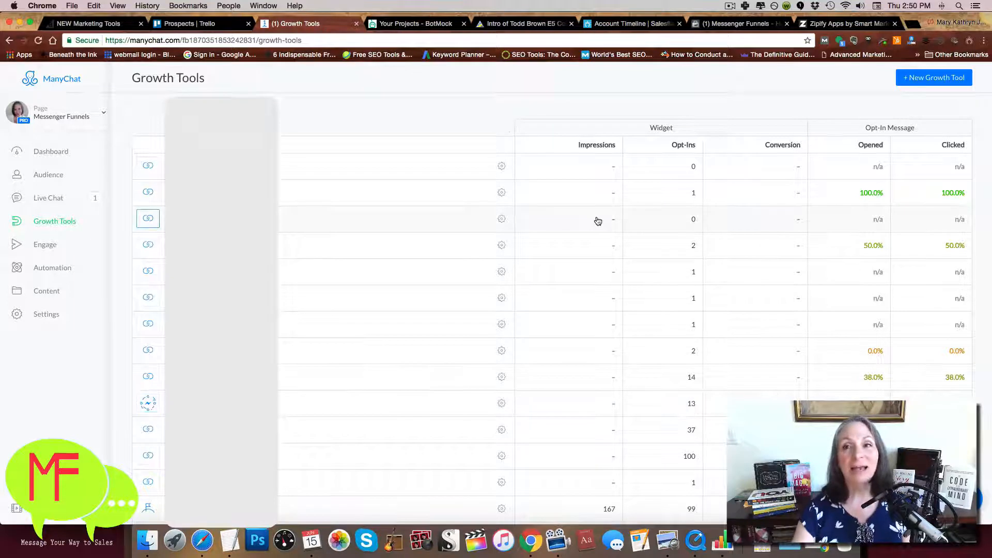
mouse_move(504, 131)
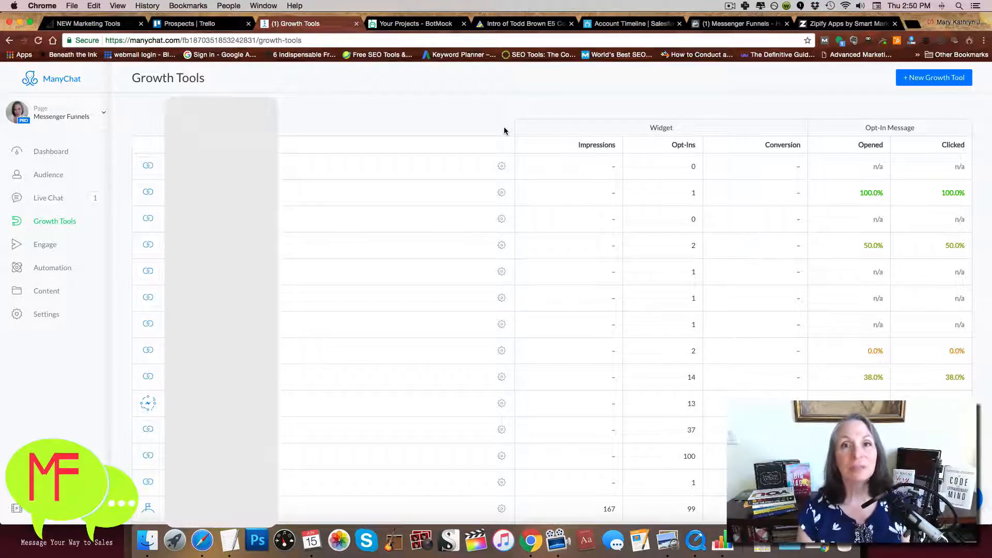